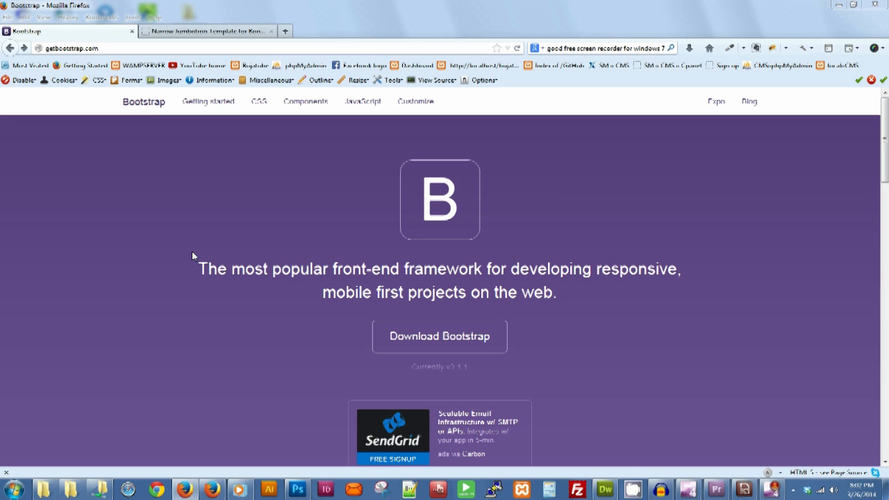
- Reach the Narrow jumbotron example from Bootstrap's Getting started Examples section
left_click(208, 100)
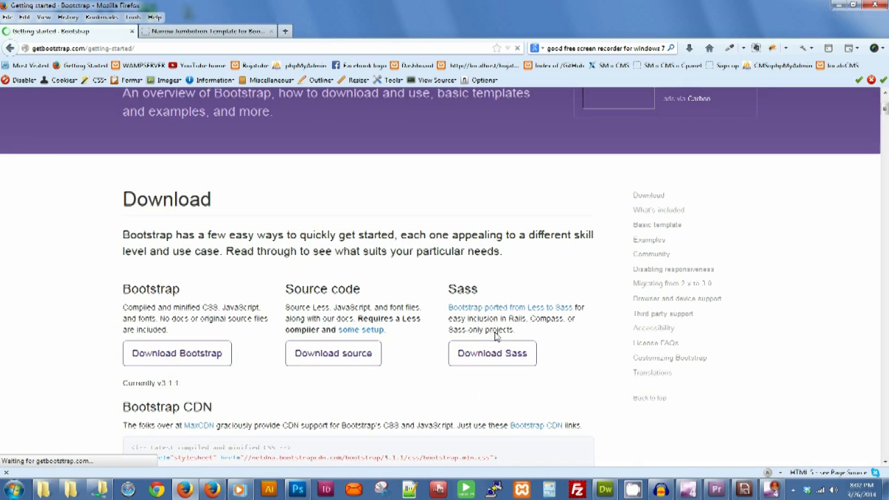
scroll("down", 3)
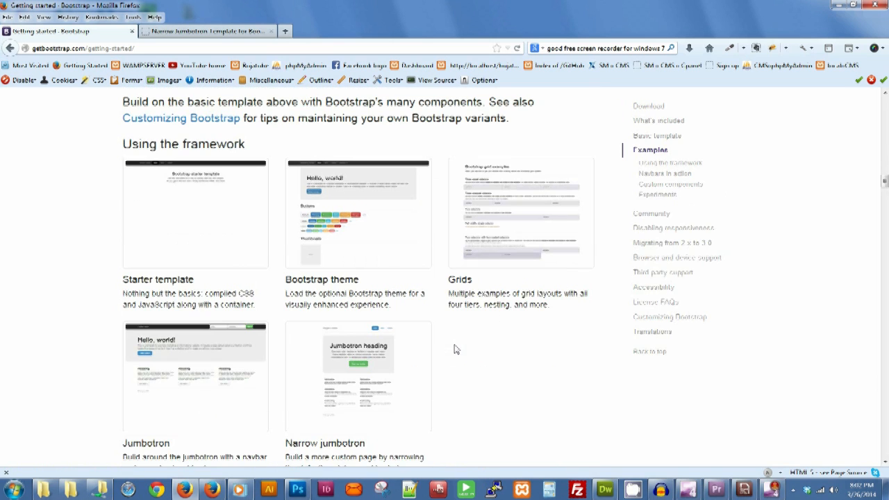
left_click(358, 375)
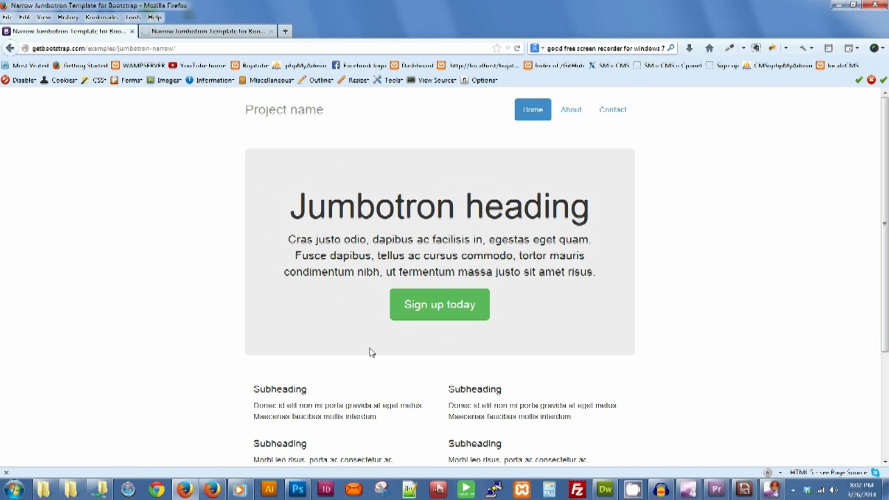
scroll("down", 3)
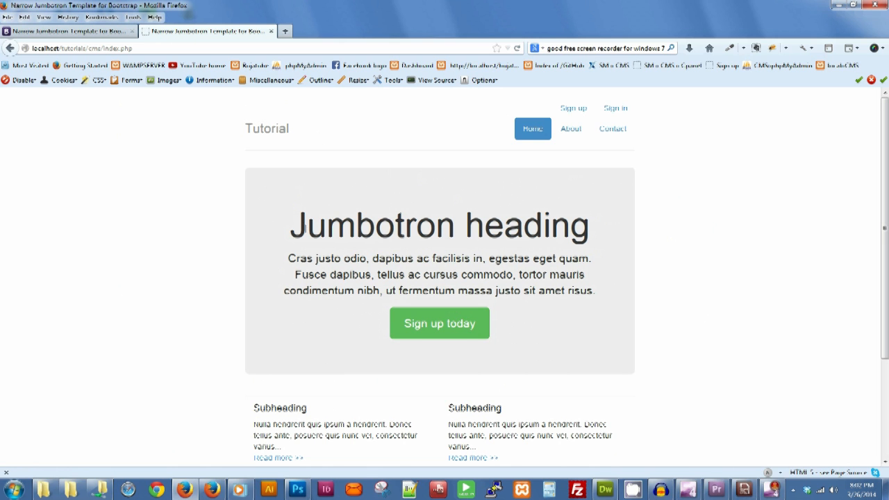
- Highlight the jumbotron text, then read the full top-left Subheading post via Read more
left_click_drag(291, 224, 595, 292)
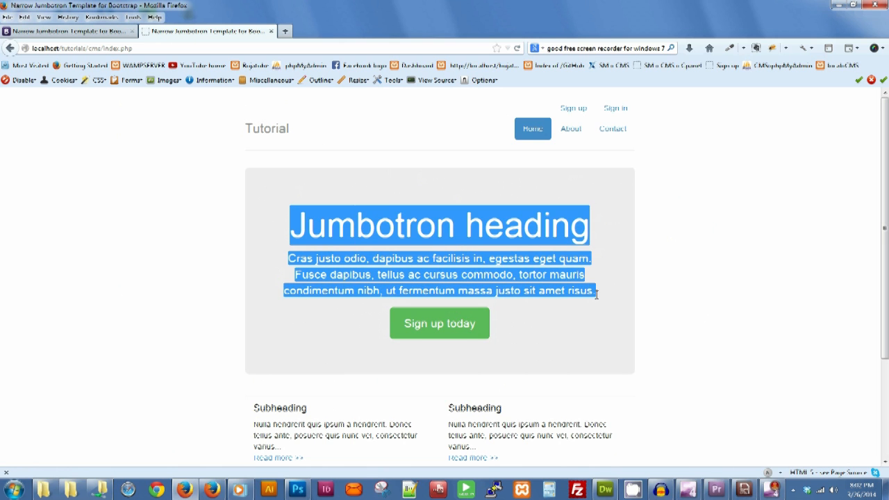
scroll("down", 3)
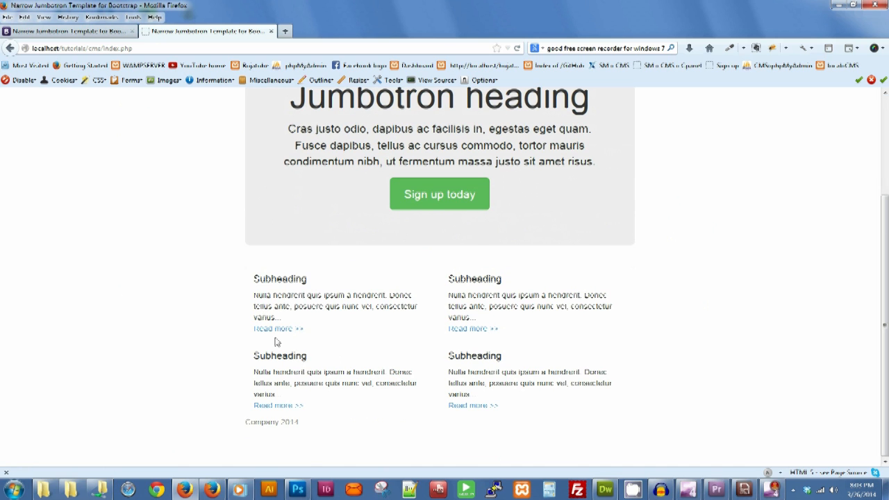
mouse_move(278, 328)
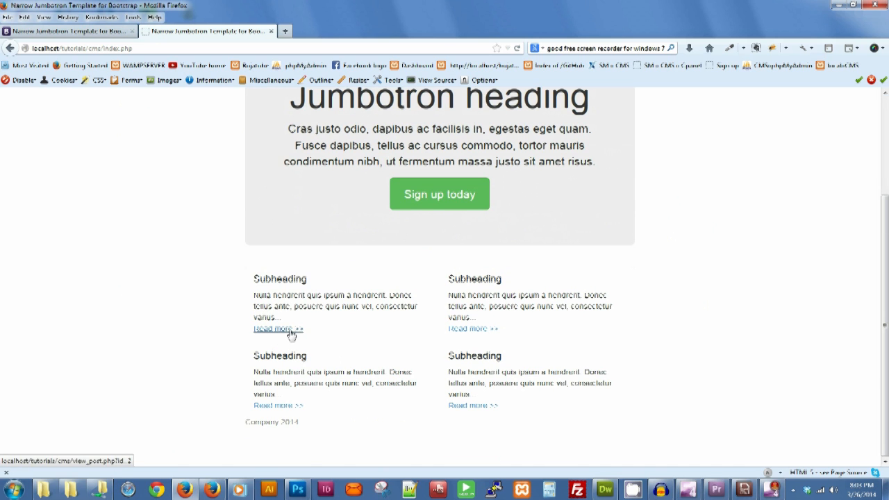
left_click(275, 328)
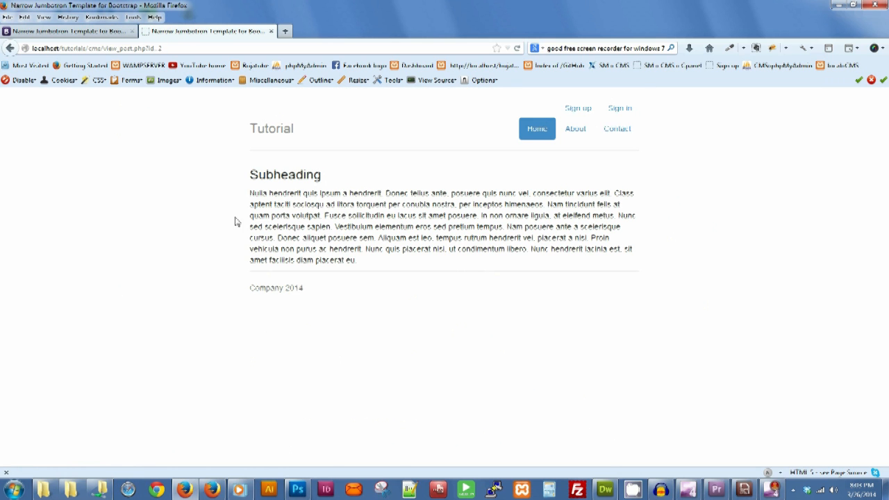
mouse_move(619, 108)
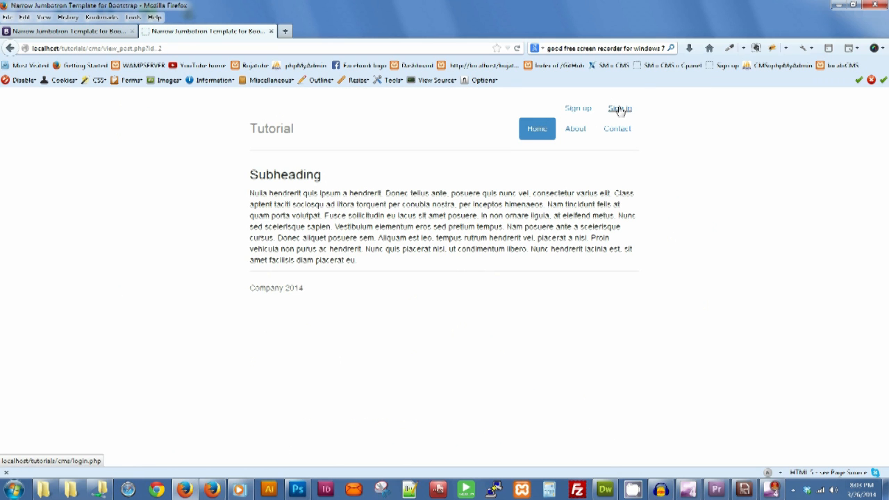
left_click(619, 109)
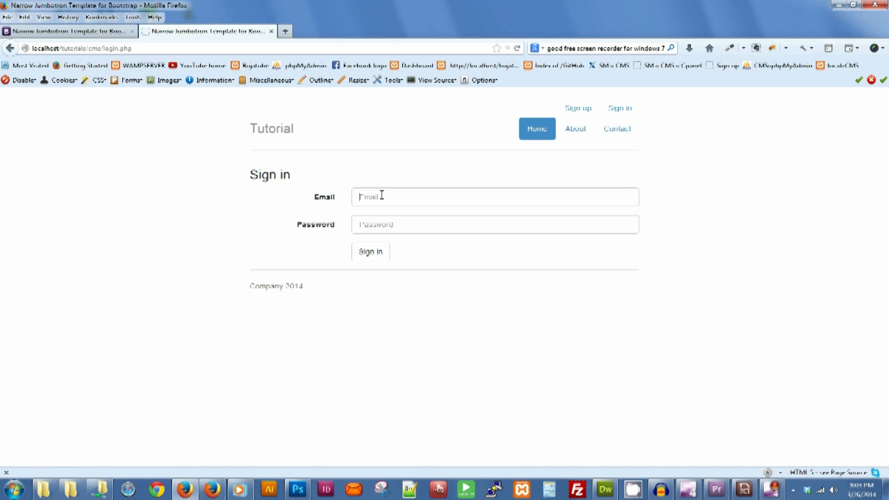
type("test@yahoo.com")
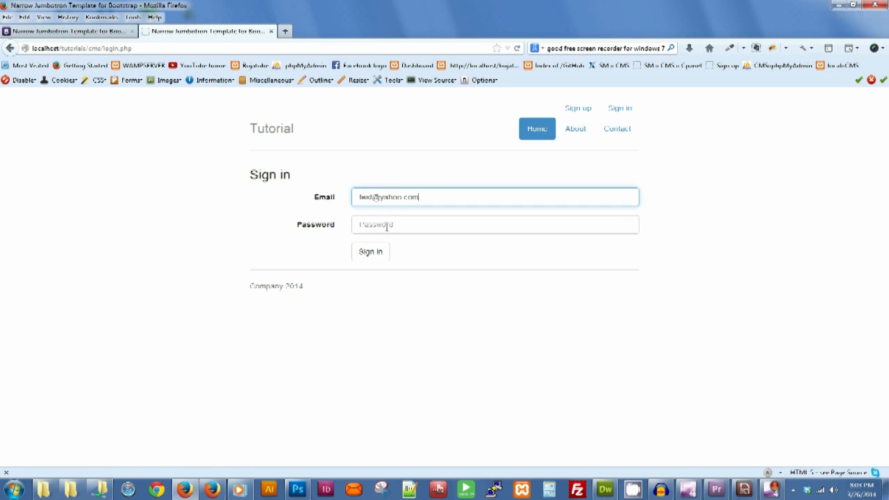
left_click(496, 224)
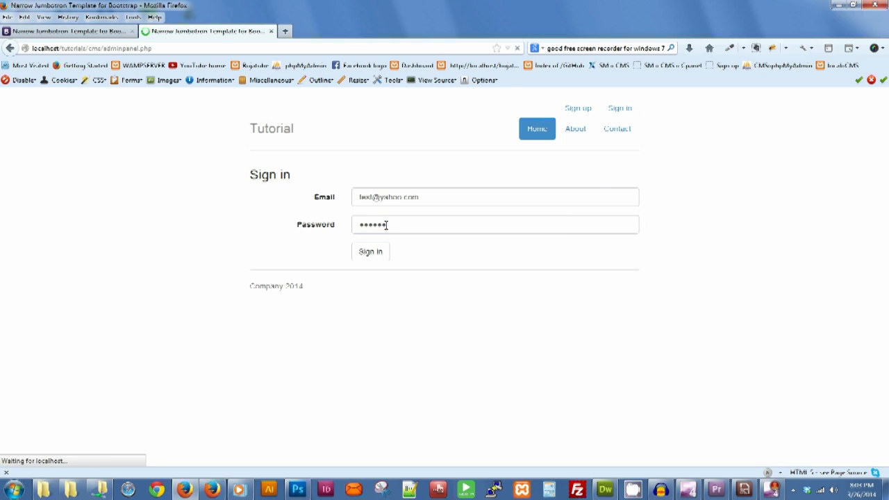
left_click(370, 251)
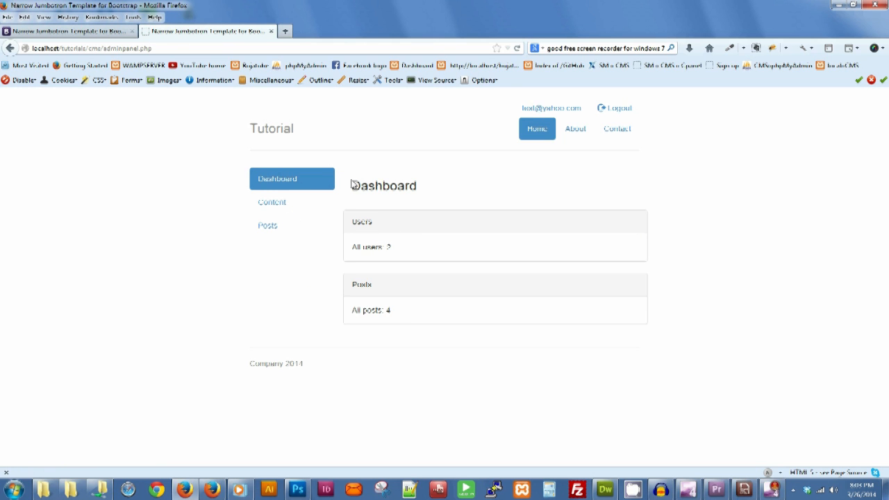
mouse_move(386, 248)
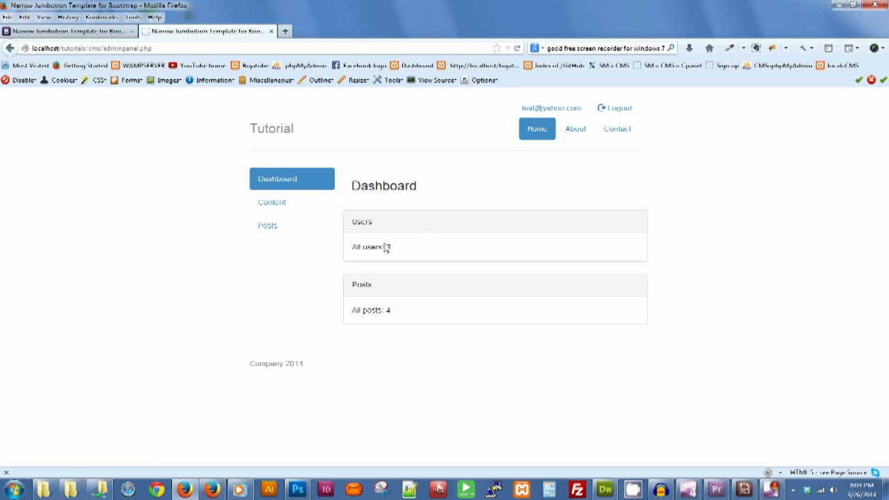
mouse_move(392, 306)
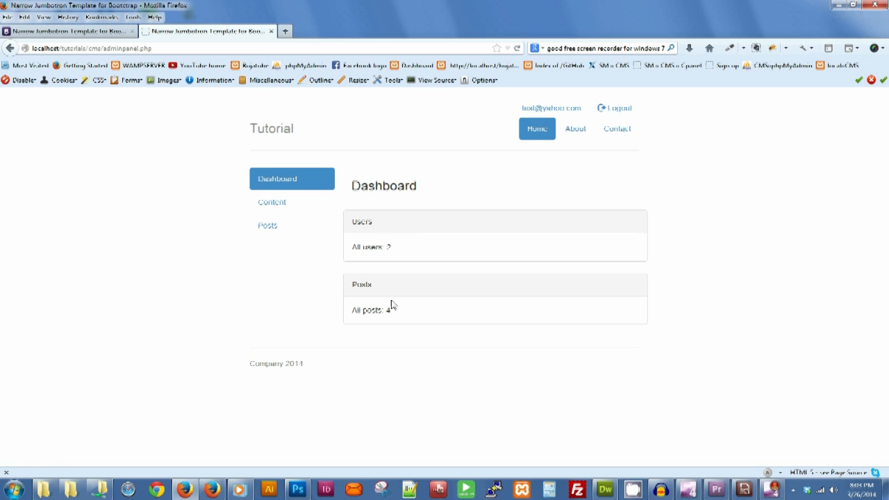
- Look over the Content settings form, then show the Posts list with four Subheading posts
left_click(271, 202)
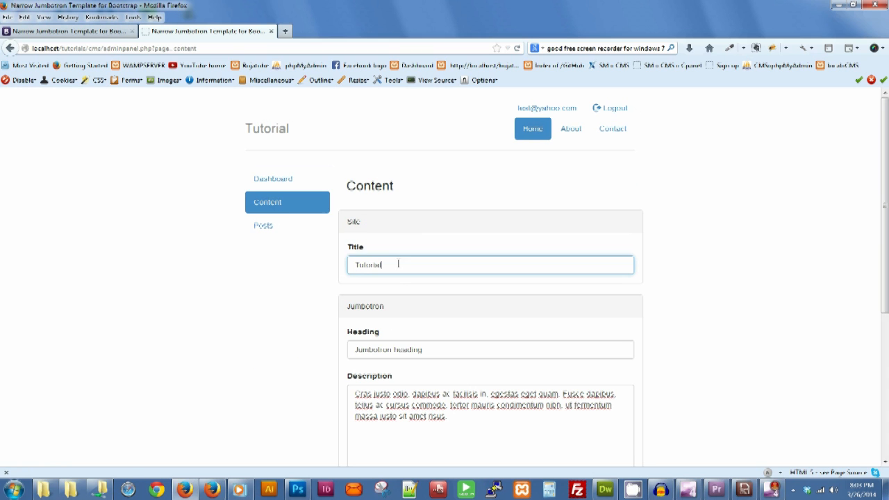
mouse_move(292, 213)
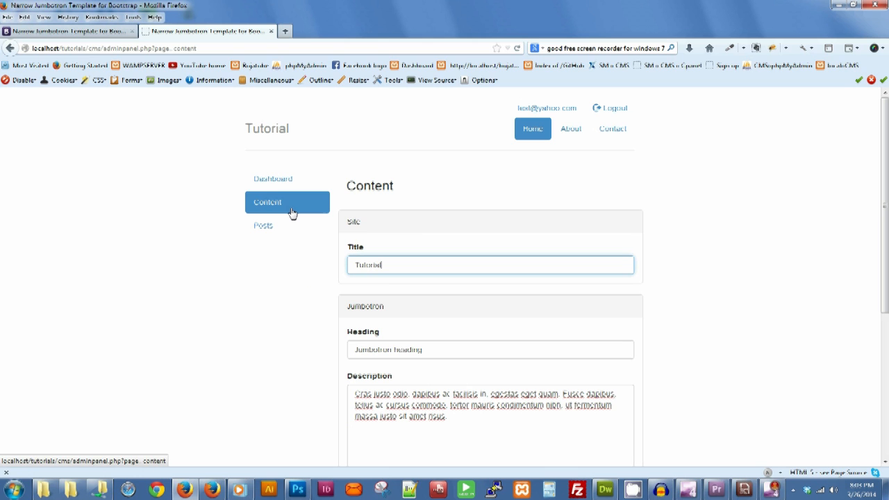
mouse_move(291, 173)
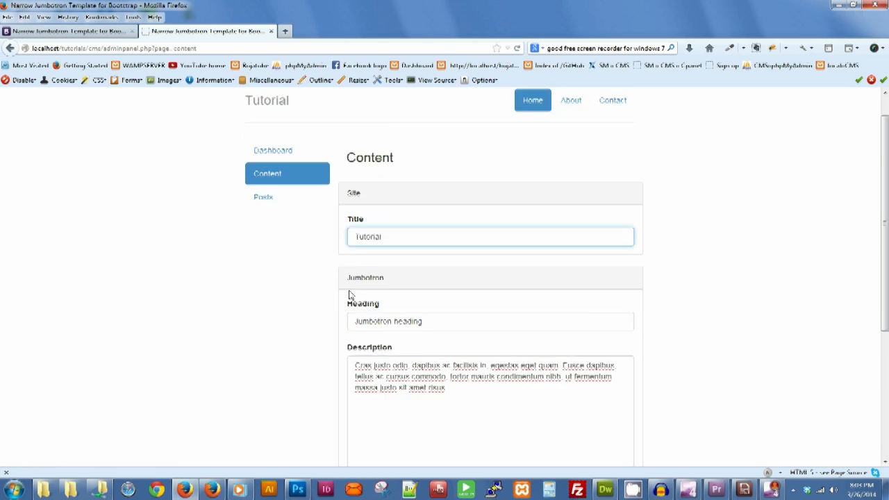
left_click(264, 196)
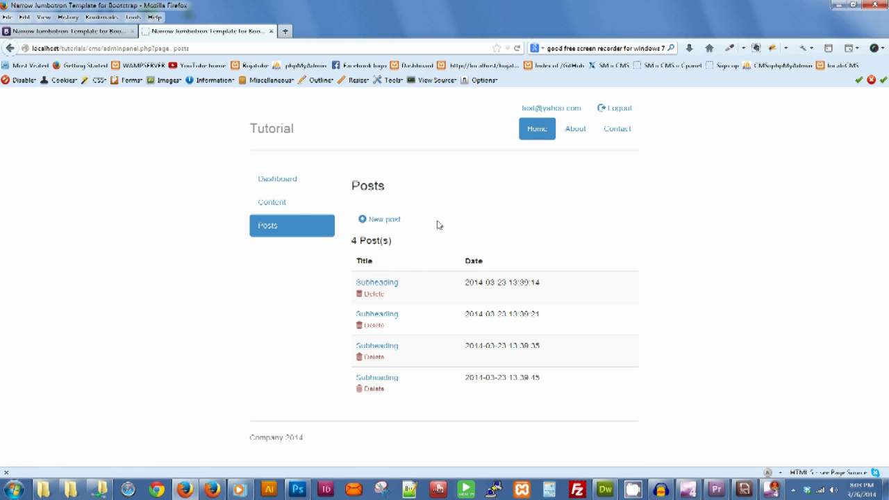
- Create a new post with title Hello and body Hello
left_click(383, 219)
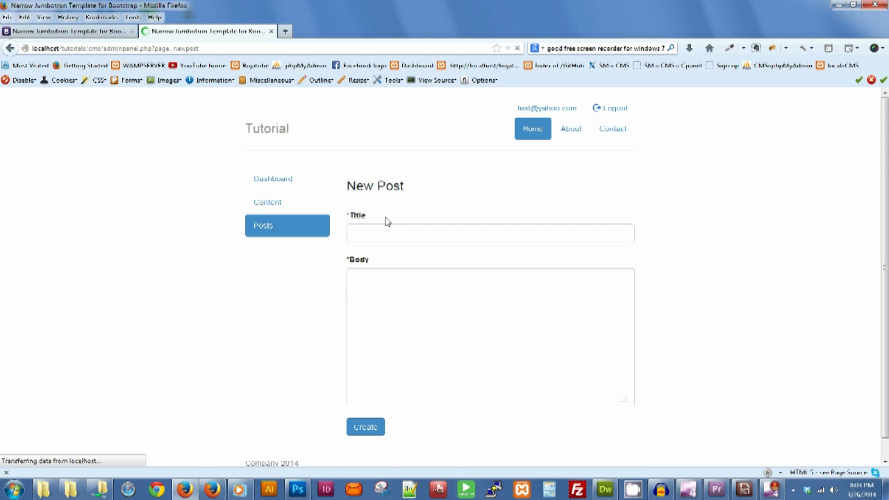
left_click(490, 233)
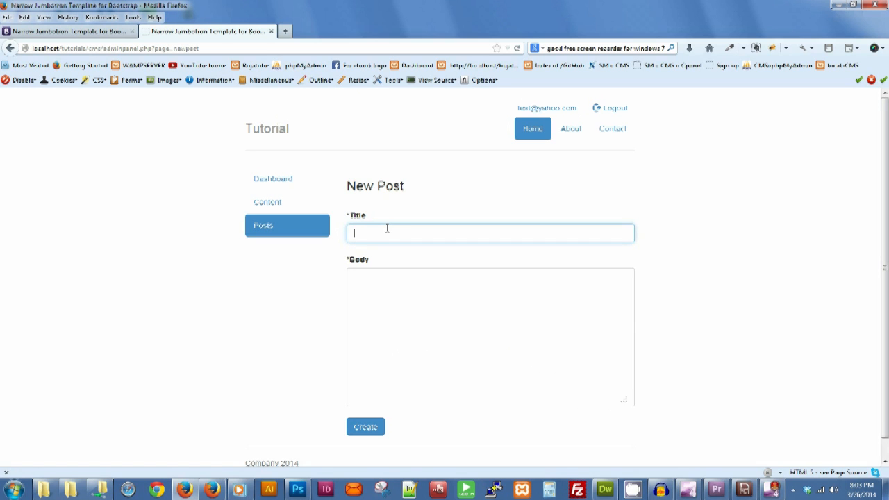
type("Hello")
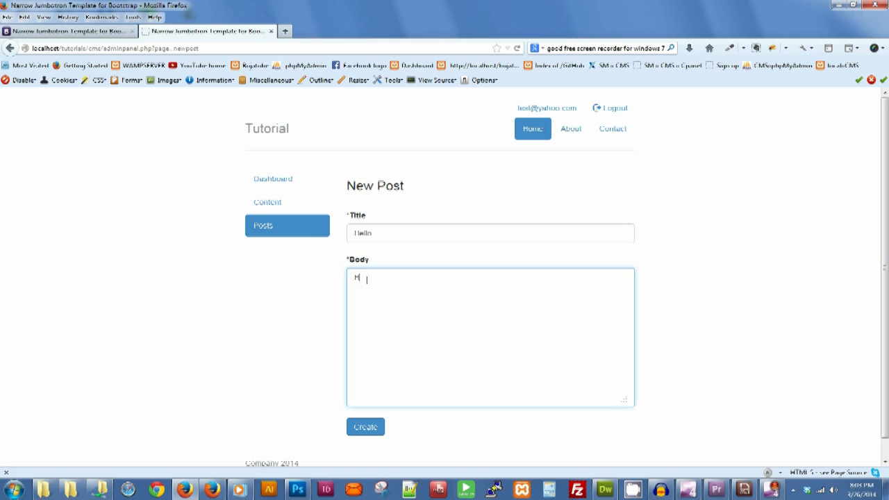
type("ello")
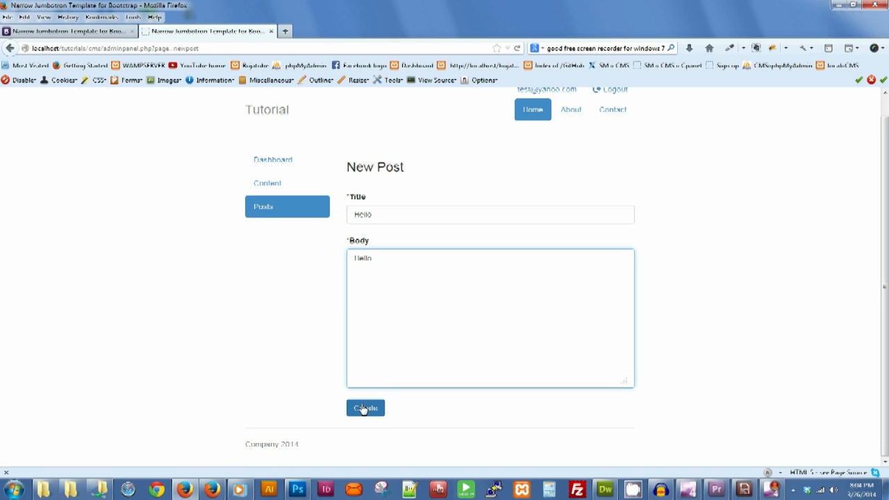
left_click(365, 408)
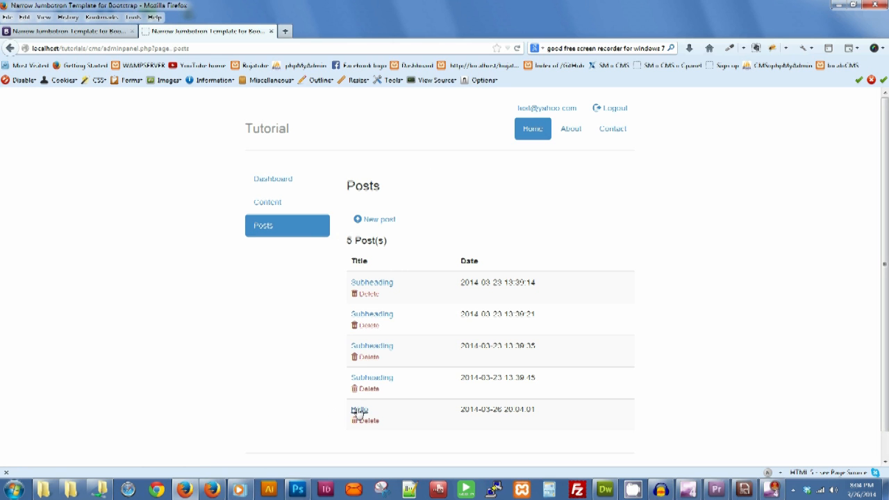
- View the new Hello post, return to the Posts list, then go to the public home page
left_click(360, 409)
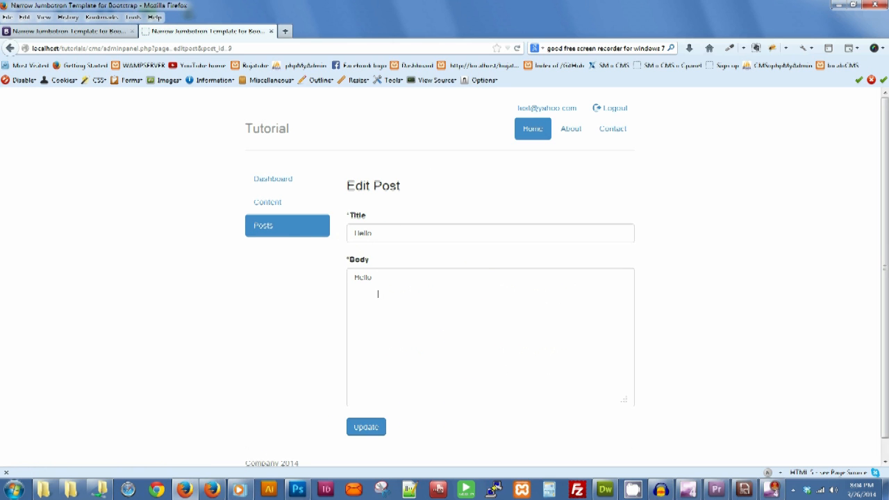
left_click(366, 427)
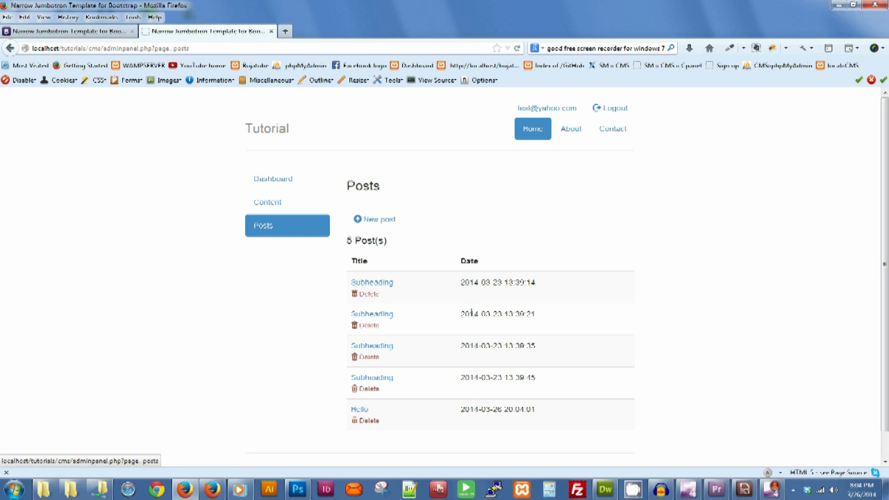
left_click(532, 129)
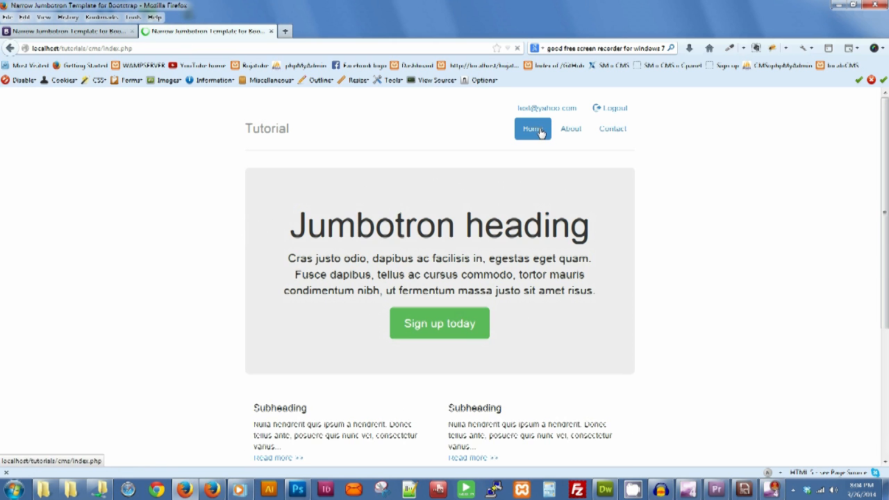
- Scroll the home page to find the Hello post below the Subheading summaries
scroll("down", 3)
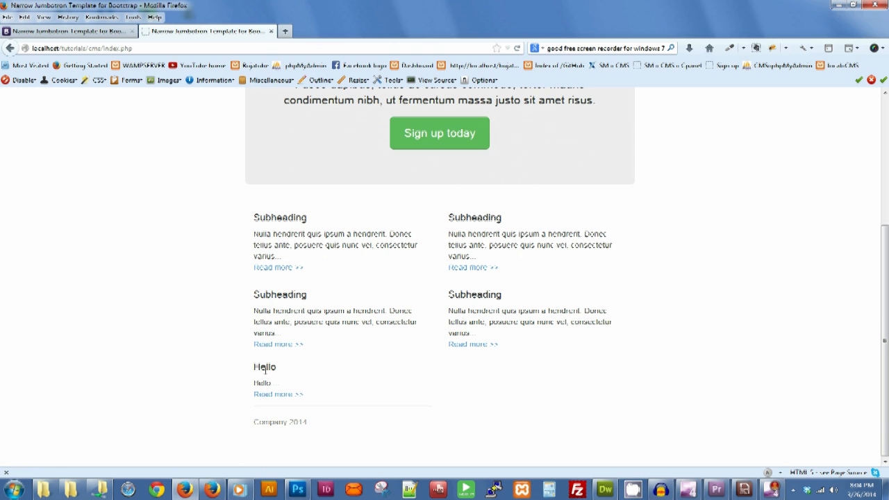
scroll("up", 3)
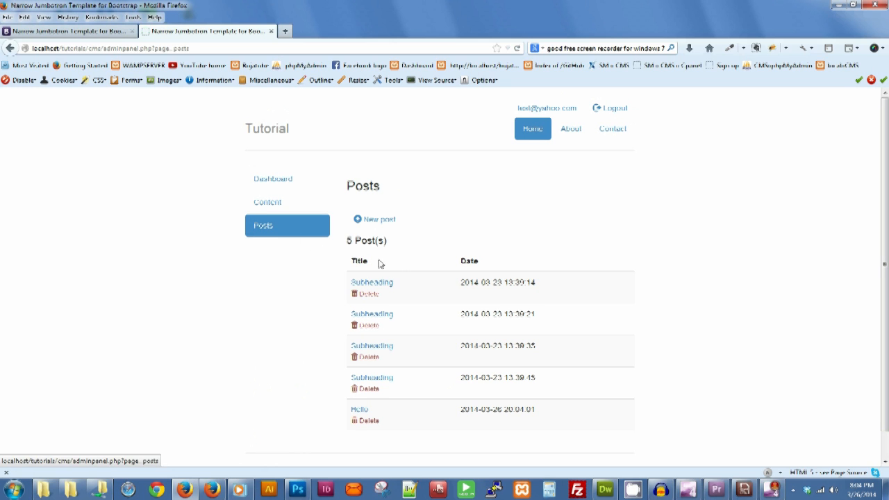
mouse_move(389, 264)
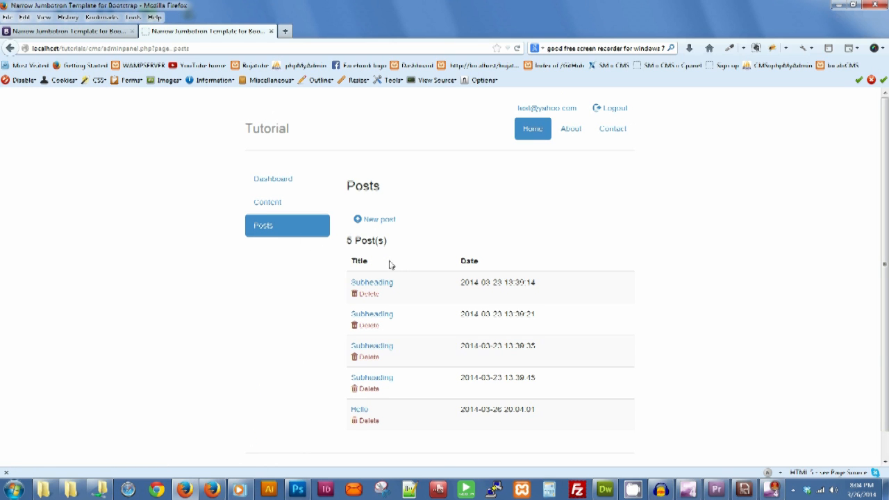
- Delete the Hello post, confirming with Continue, then go to the public home page
scroll("down", 3)
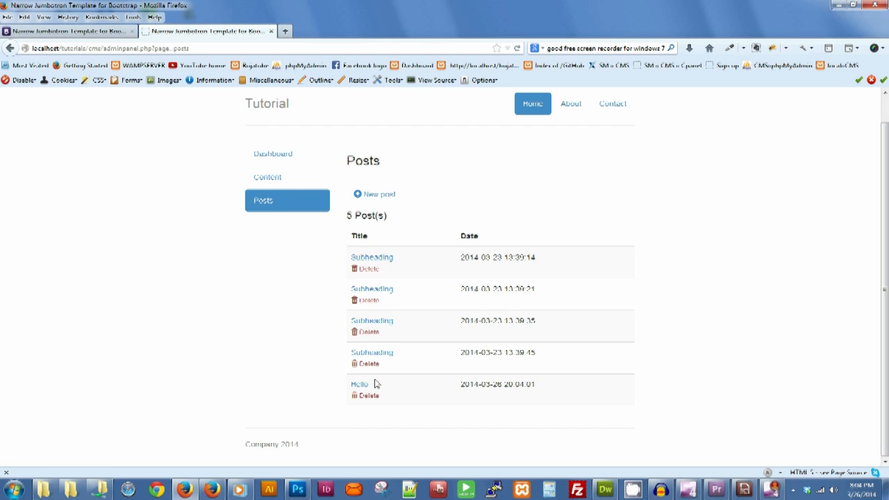
left_click(368, 395)
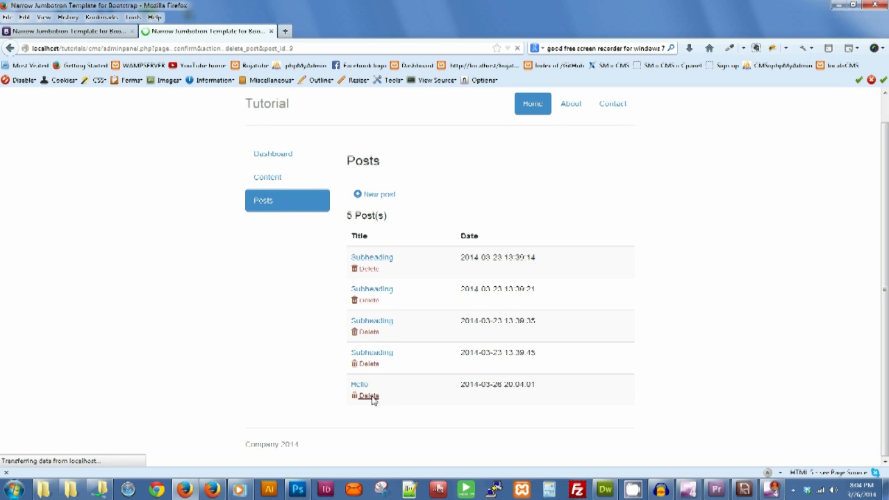
left_click(368, 395)
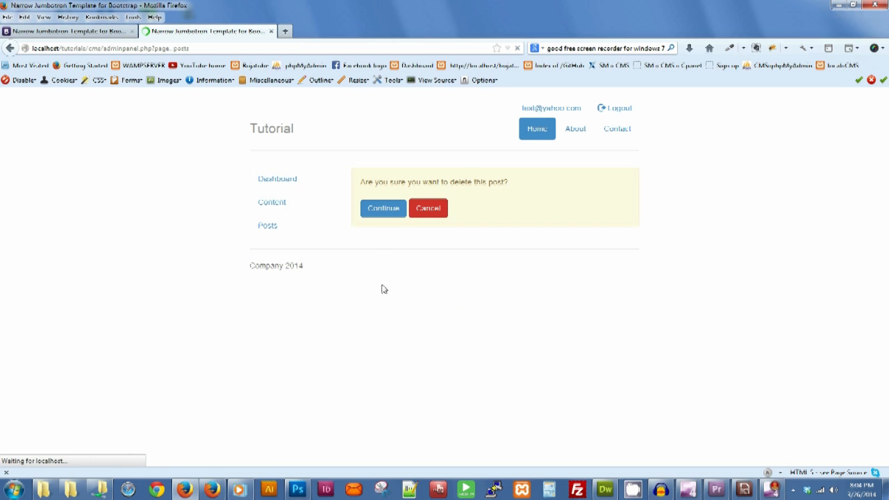
left_click(383, 208)
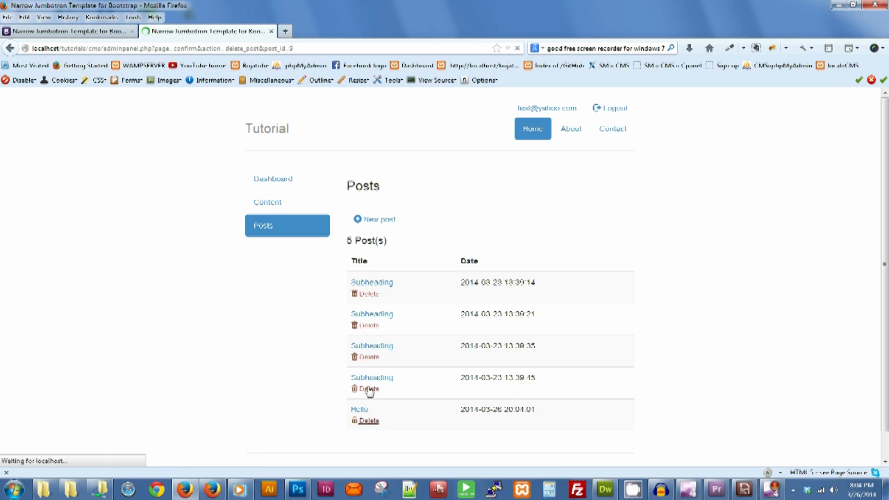
left_click(369, 389)
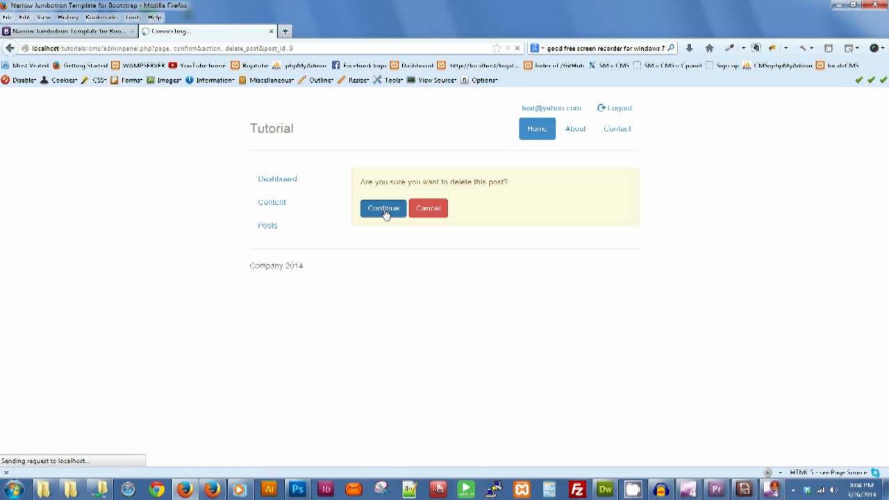
left_click(382, 208)
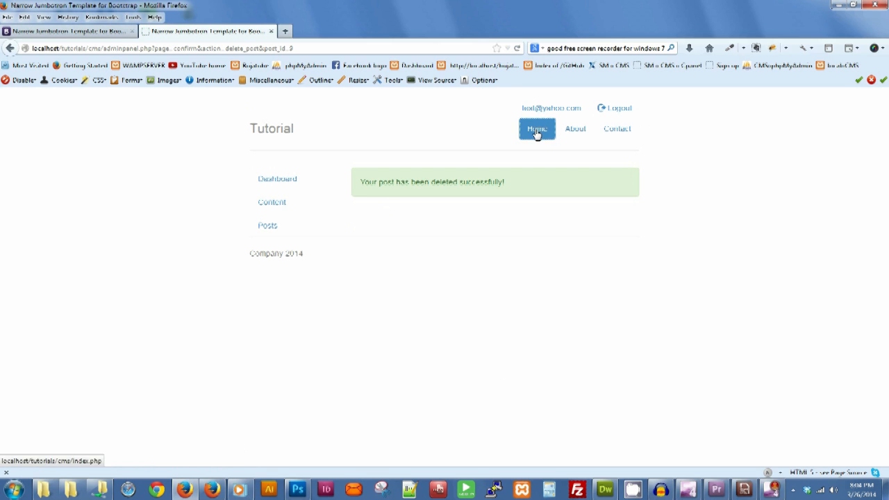
left_click(536, 130)
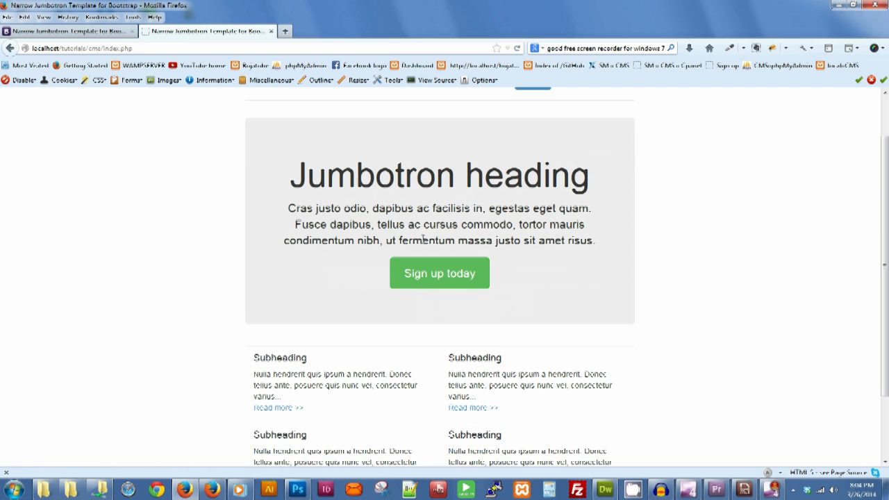
- Confirm Hello is gone from the home page, then show the admin Posts list back at four posts
scroll("down", 3)
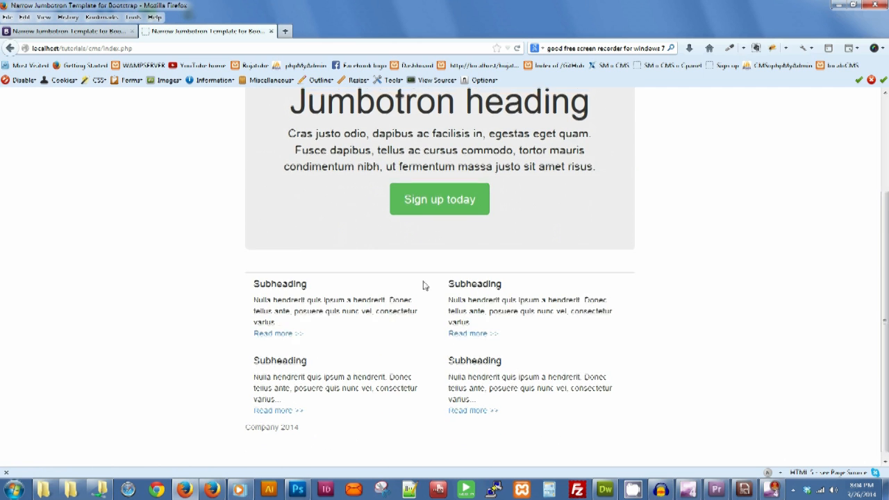
scroll("up", 3)
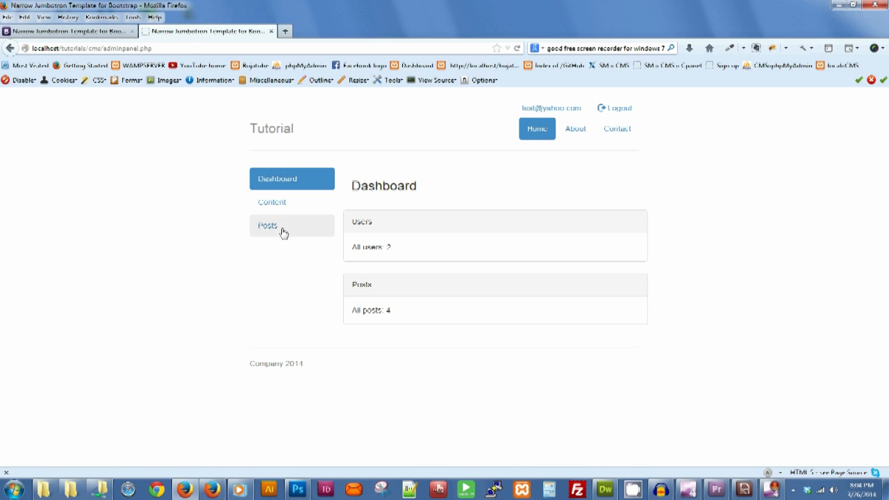
left_click(267, 226)
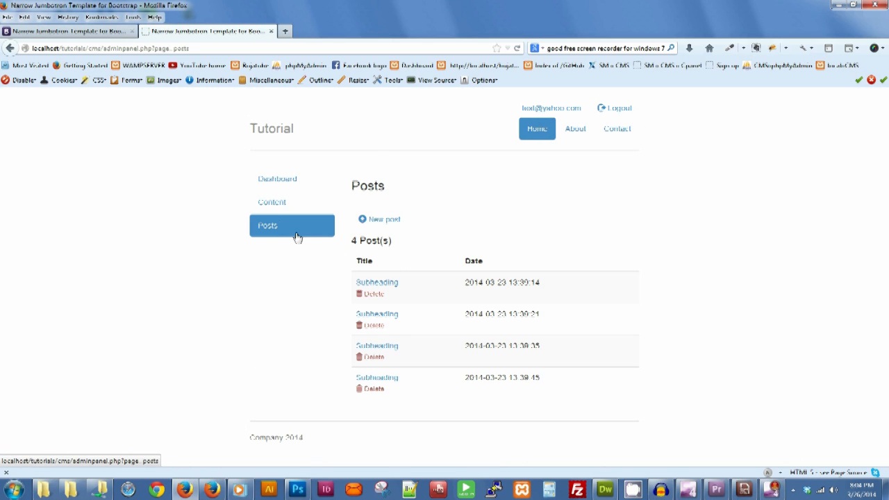
mouse_move(422, 301)
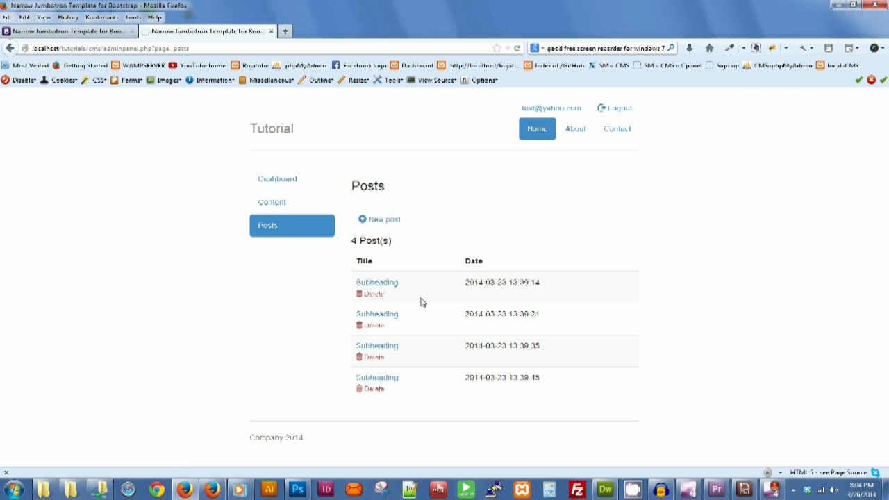